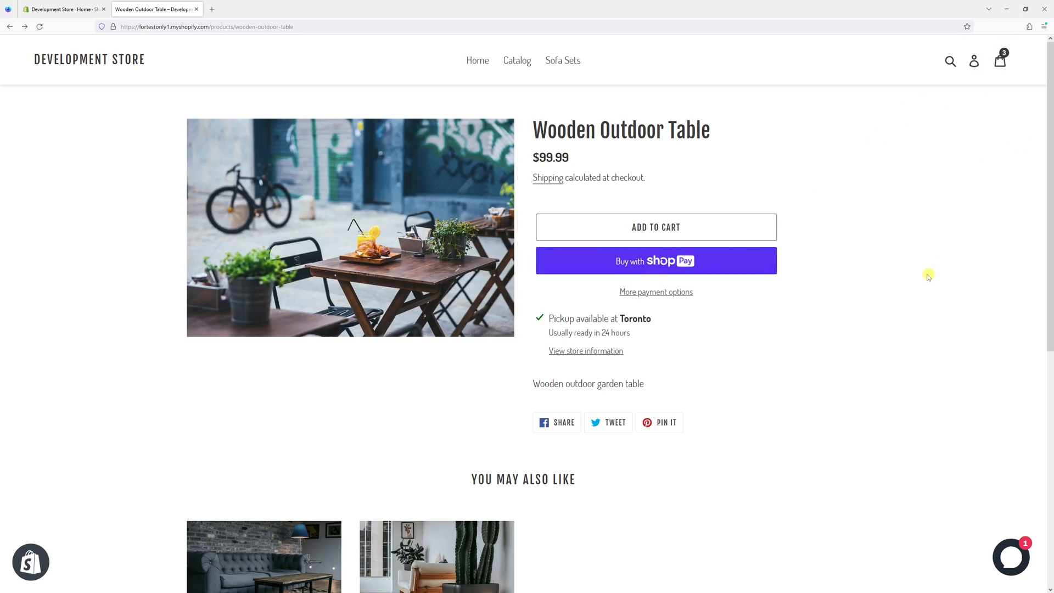
# - Try adding a fourth Wooden Outdoor Table and see the 'All 3 are in your cart' warning
pyautogui.click(656, 226)
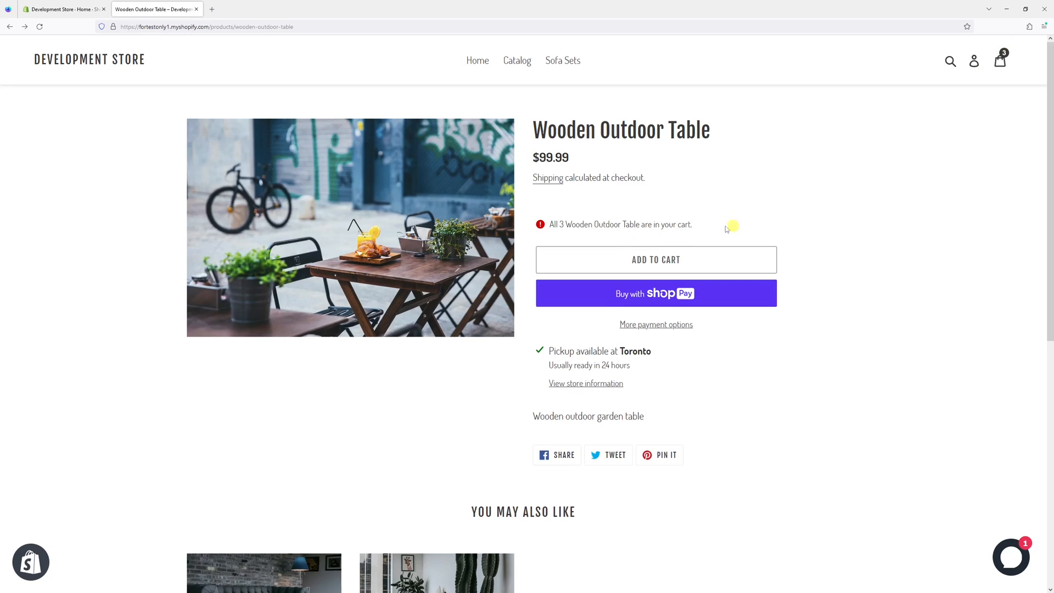
pyautogui.moveTo(715, 233)
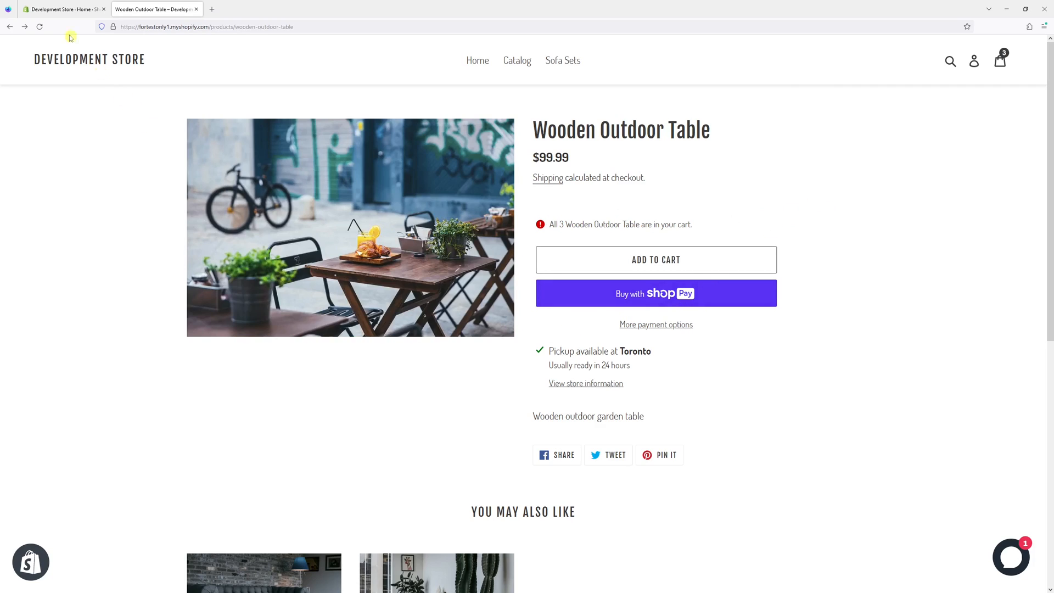
# - In admin, enable 'Continue selling when out of stock' for Wooden Outdoor Table and save
pyautogui.click(64, 9)
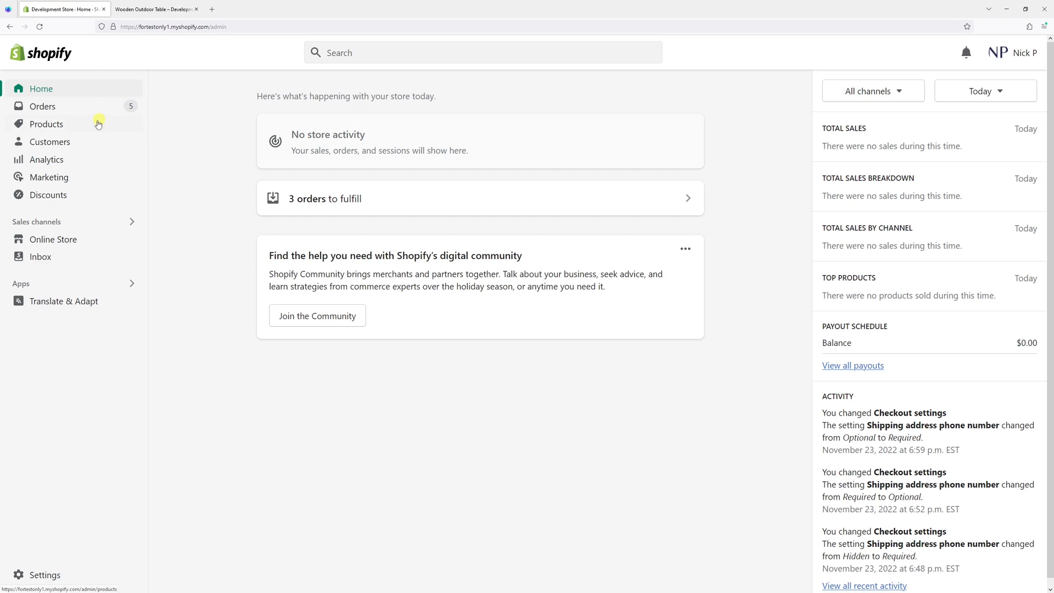
pyautogui.click(46, 123)
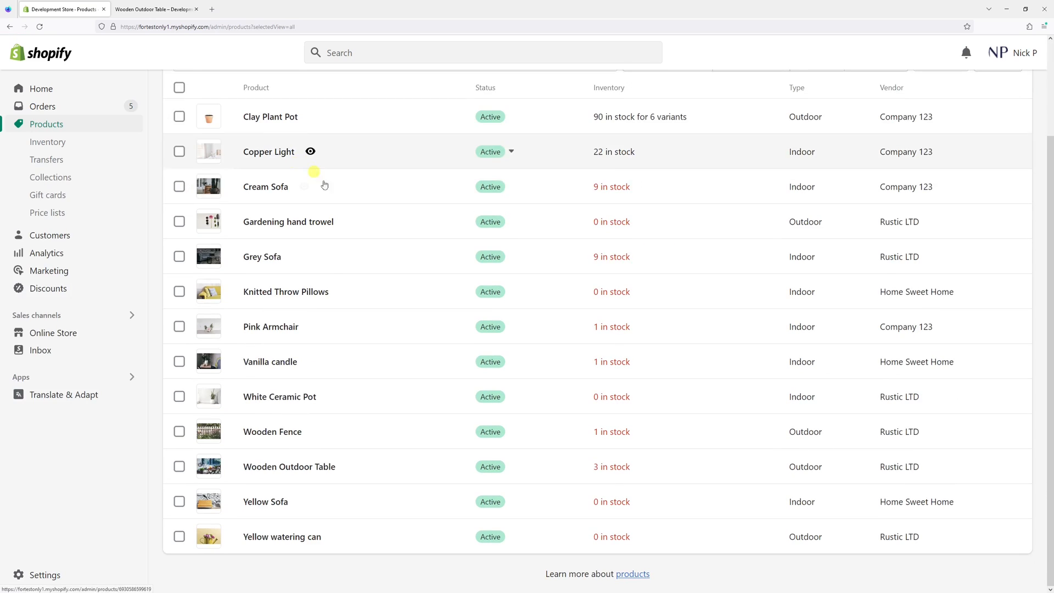
pyautogui.click(289, 467)
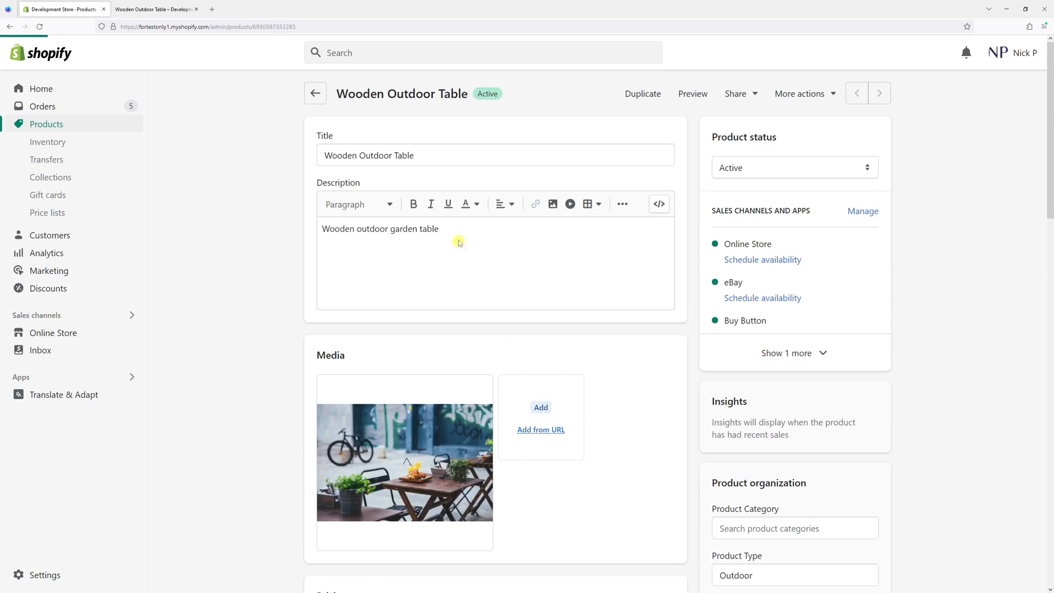
pyautogui.scroll(-3)
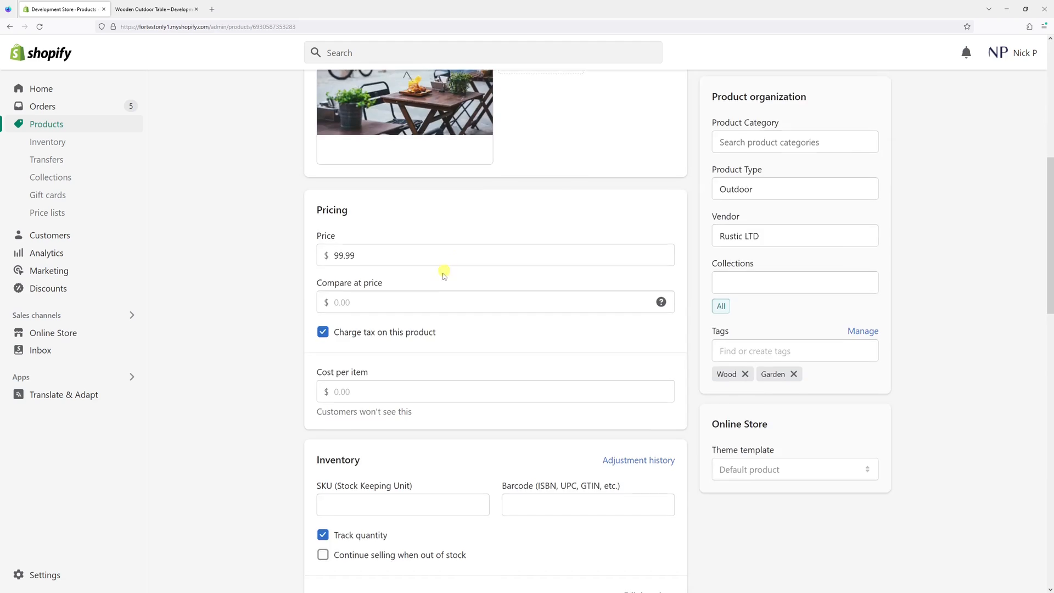
pyautogui.scroll(-3)
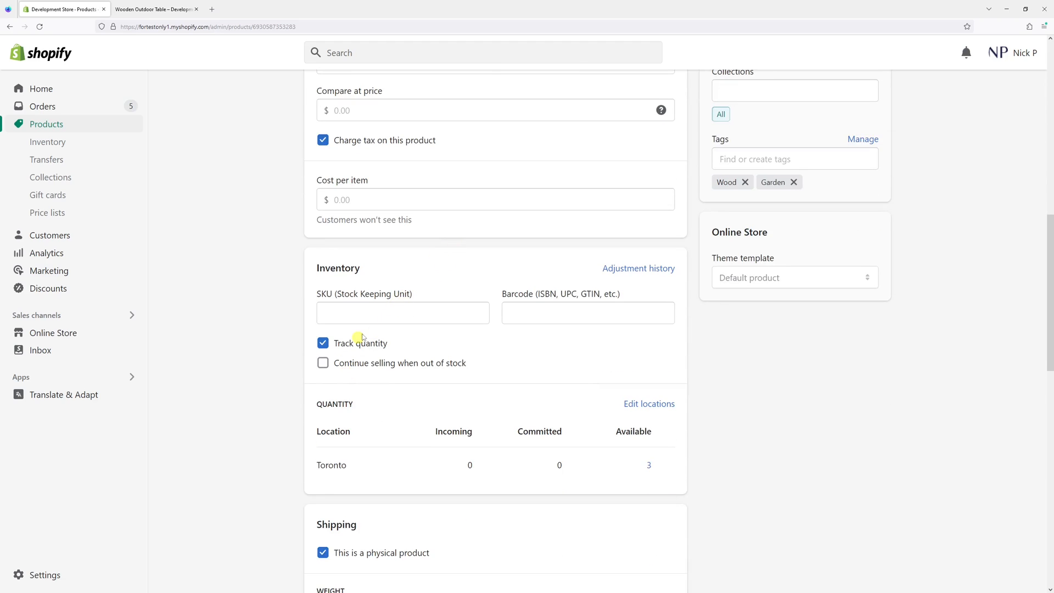
pyautogui.moveTo(381, 348)
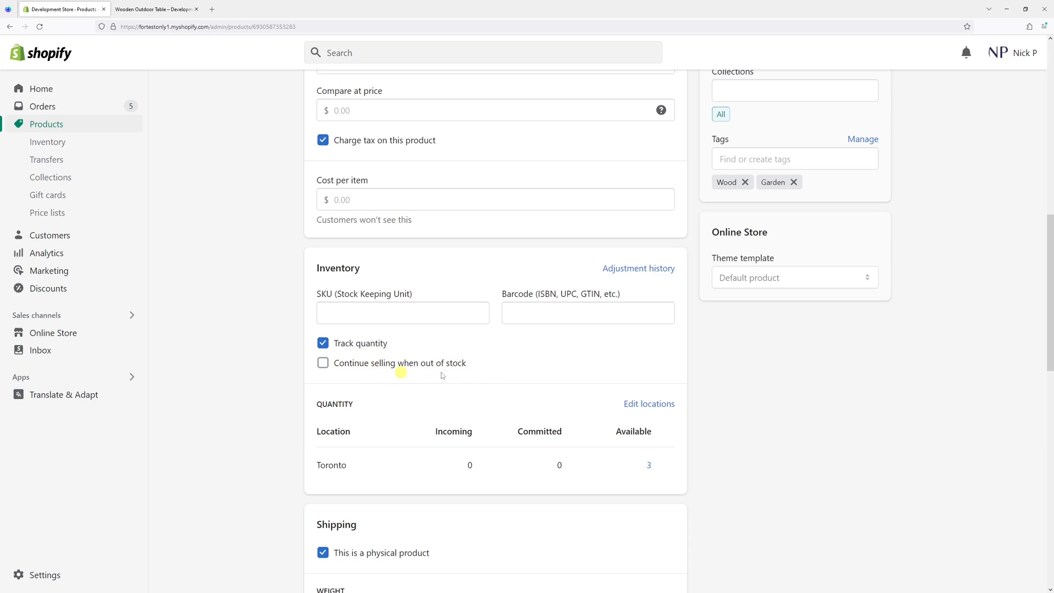
pyautogui.moveTo(277, 374)
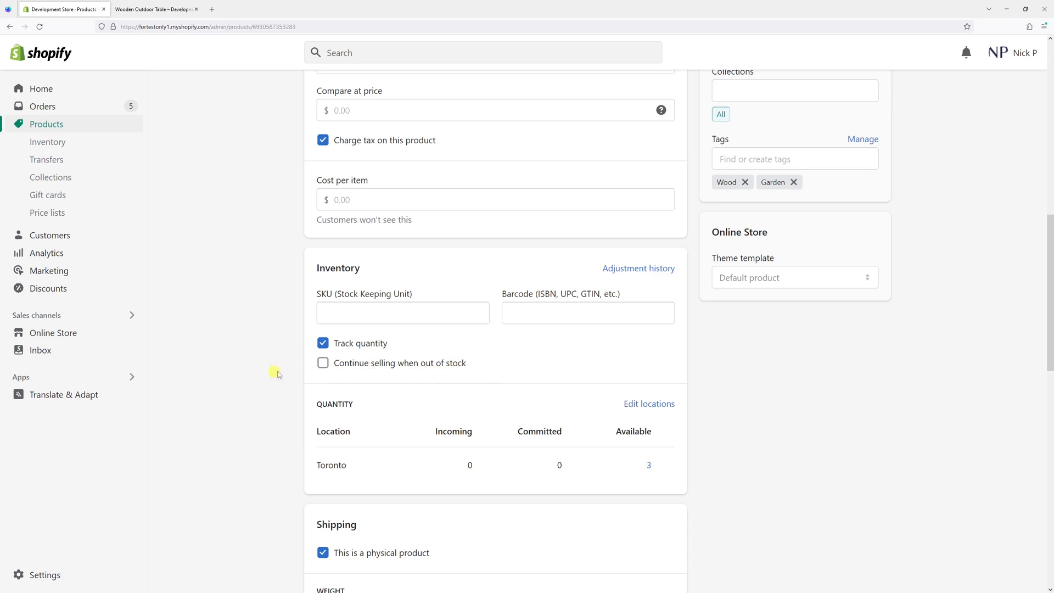
pyautogui.click(323, 363)
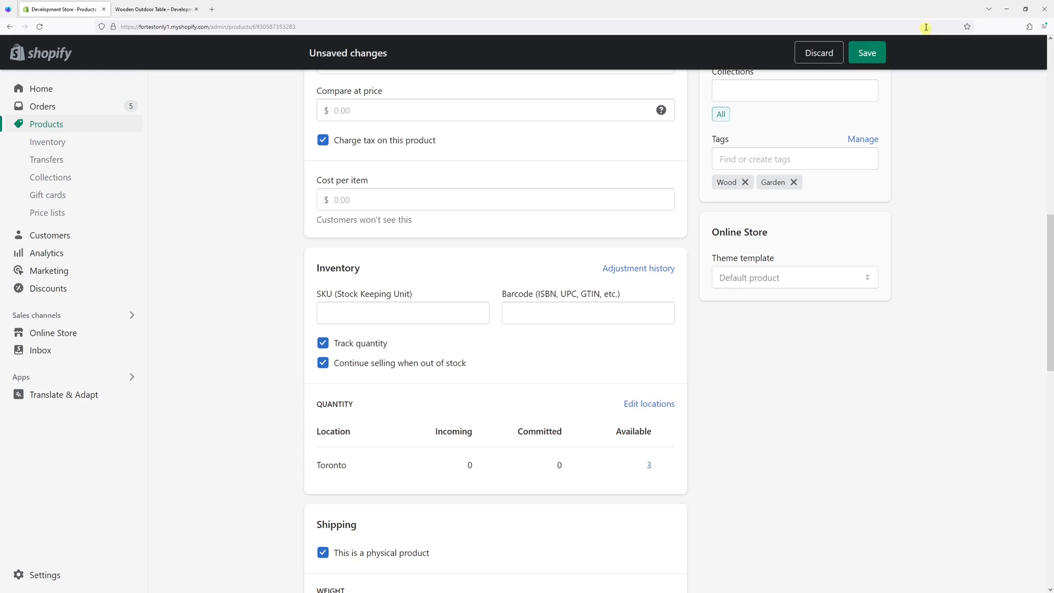
pyautogui.click(866, 53)
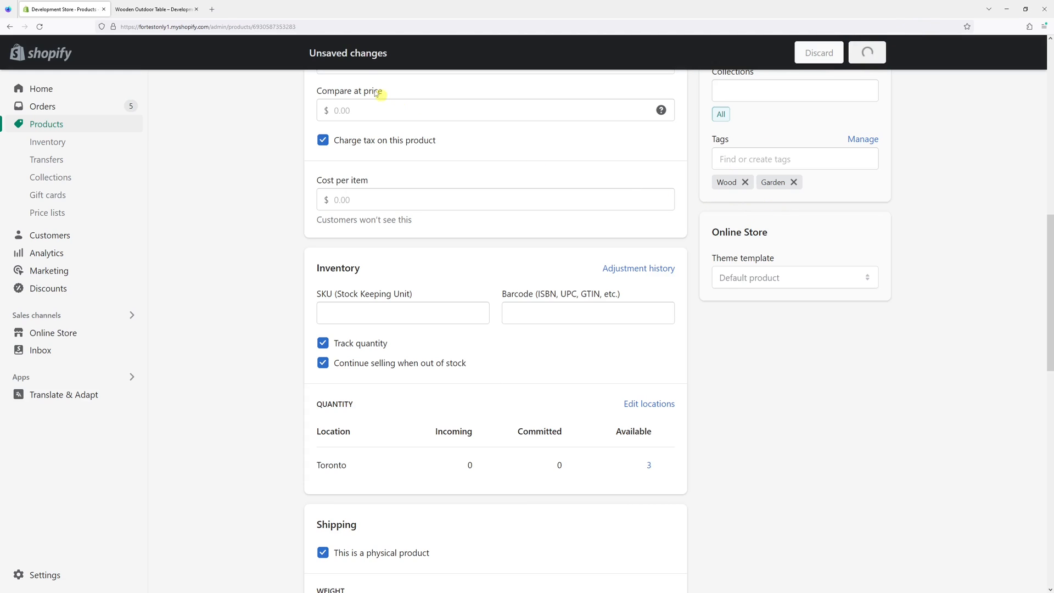
pyautogui.click(155, 9)
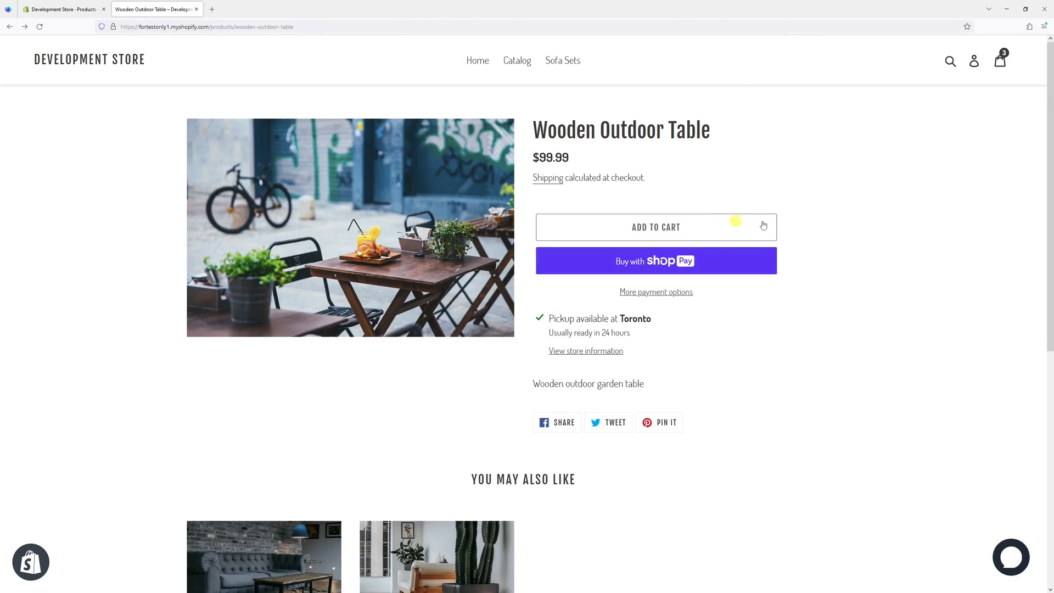
pyautogui.moveTo(737, 206)
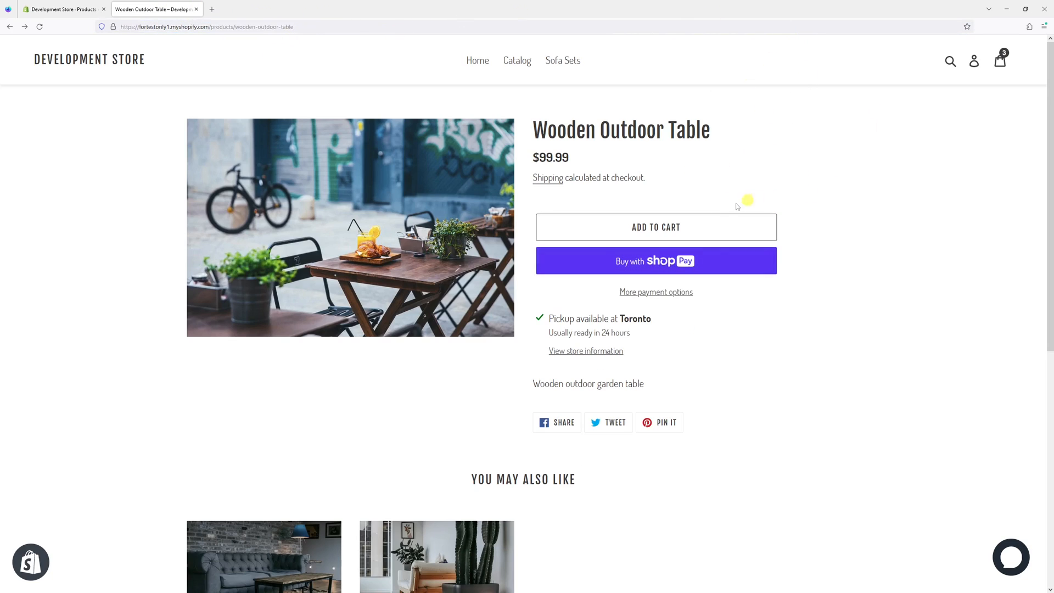
# - Add two more Wooden Outdoor Tables to the cart, bringing it to 5 items
pyautogui.click(655, 226)
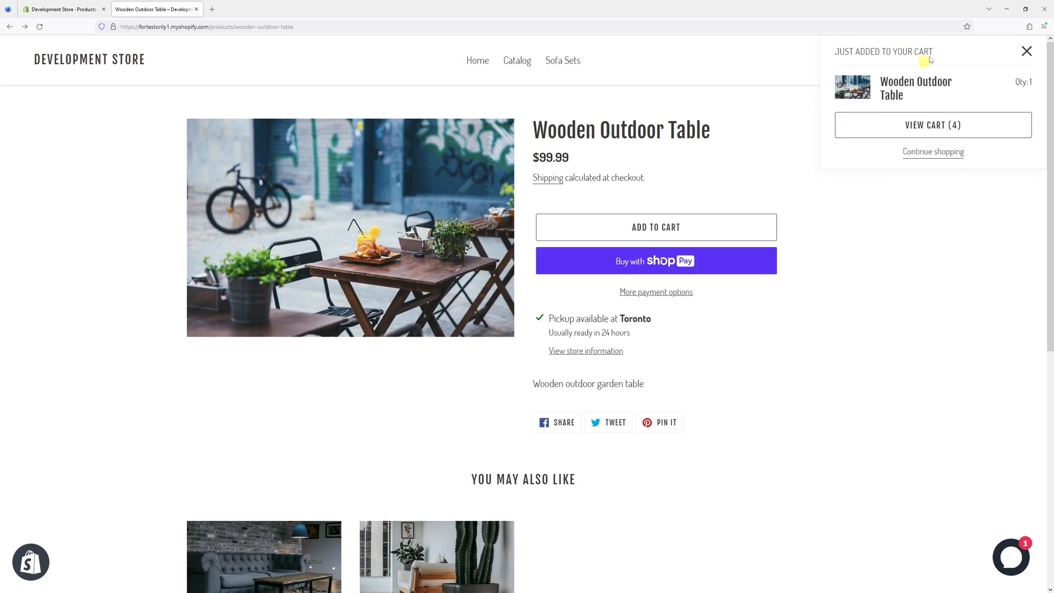
pyautogui.click(1027, 51)
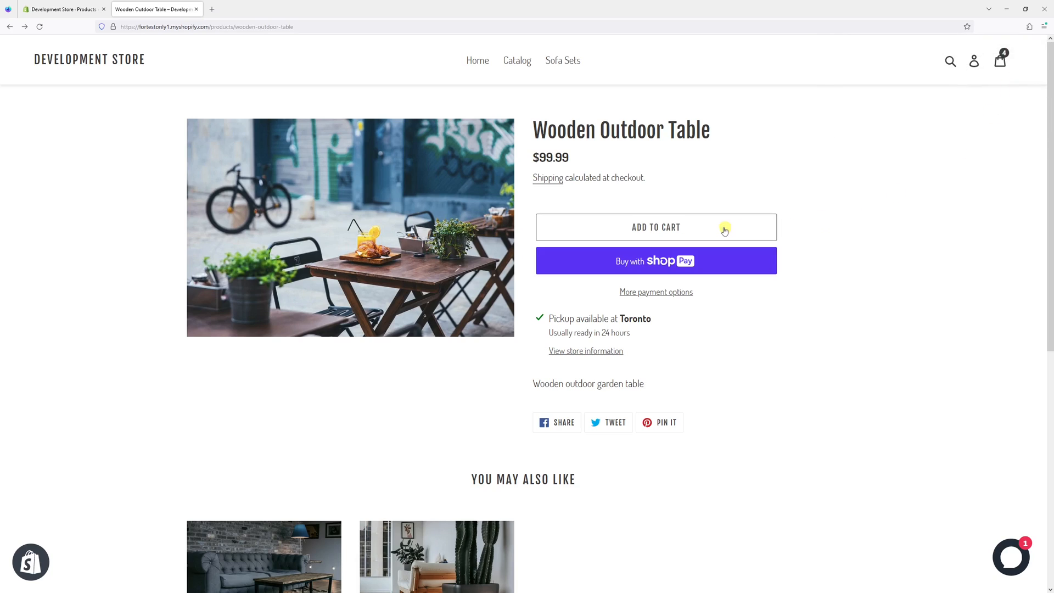
pyautogui.click(656, 227)
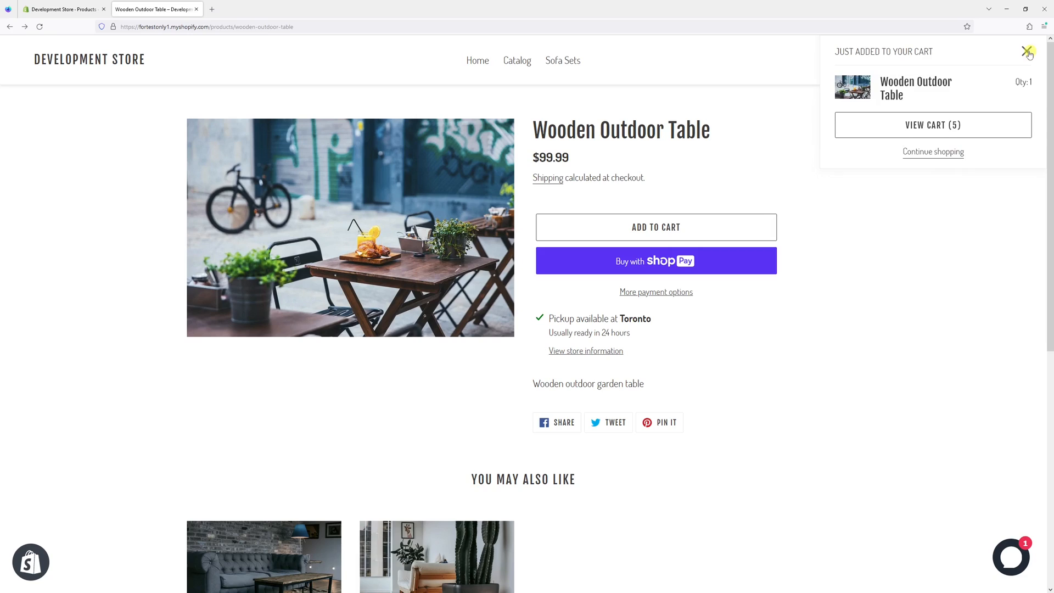
pyautogui.click(1028, 51)
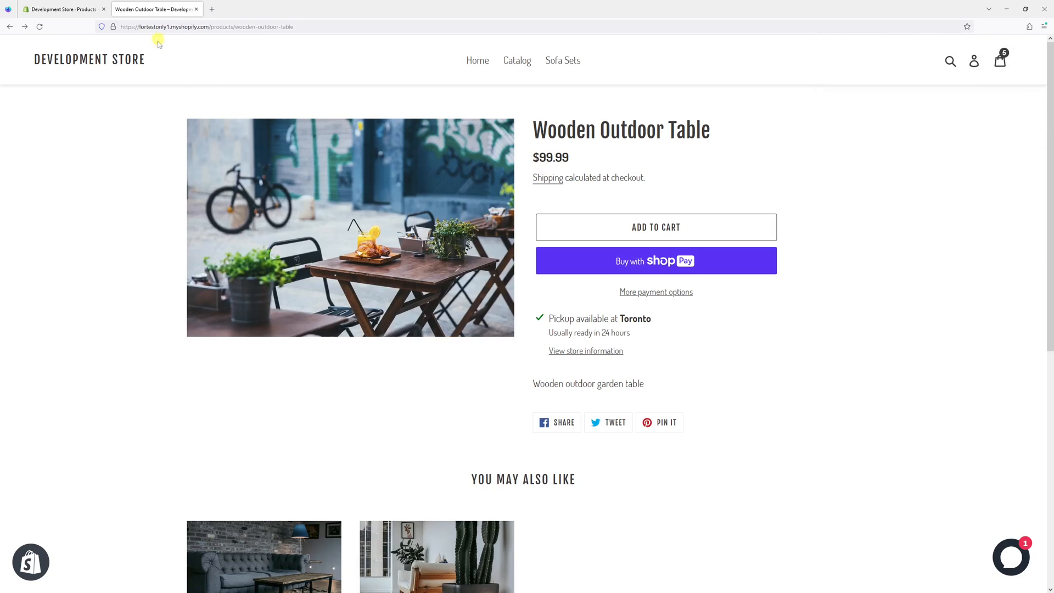
pyautogui.click(60, 9)
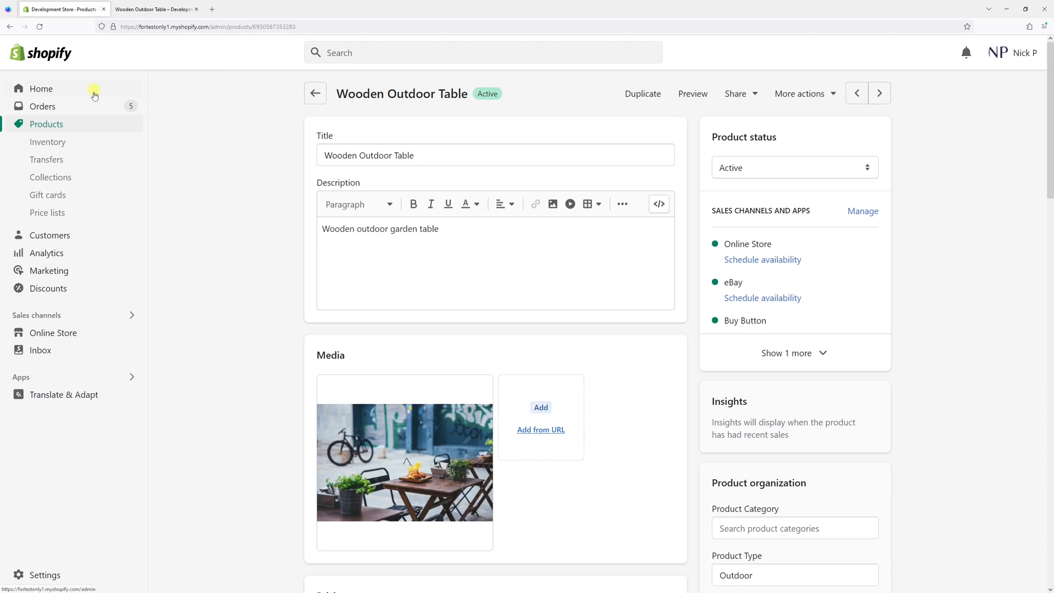
# - Open Clay Plant Pot and view its six colour/size variants and their bulk actions
pyautogui.click(46, 124)
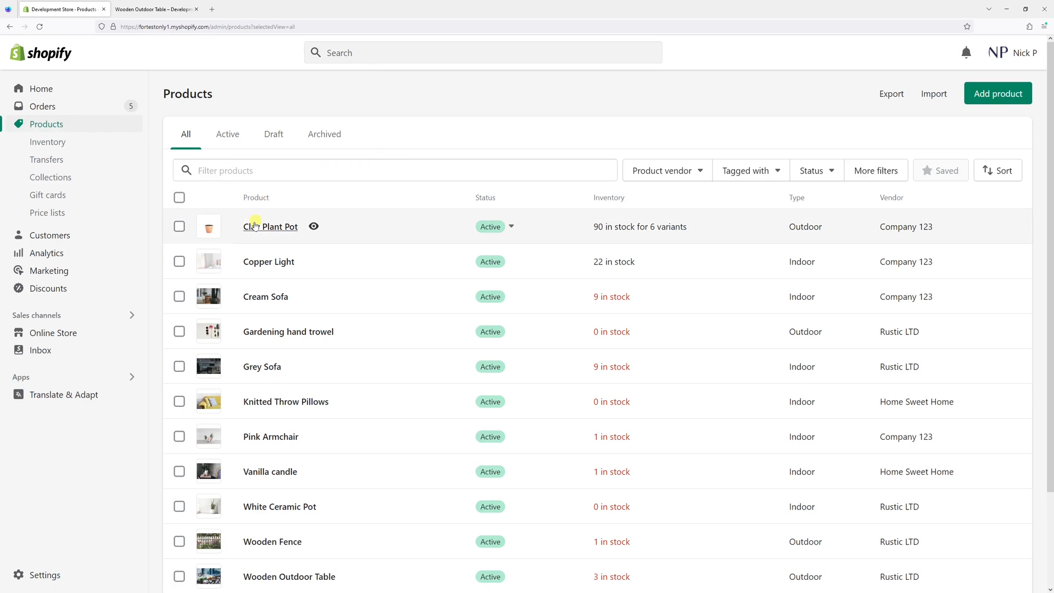
pyautogui.click(270, 226)
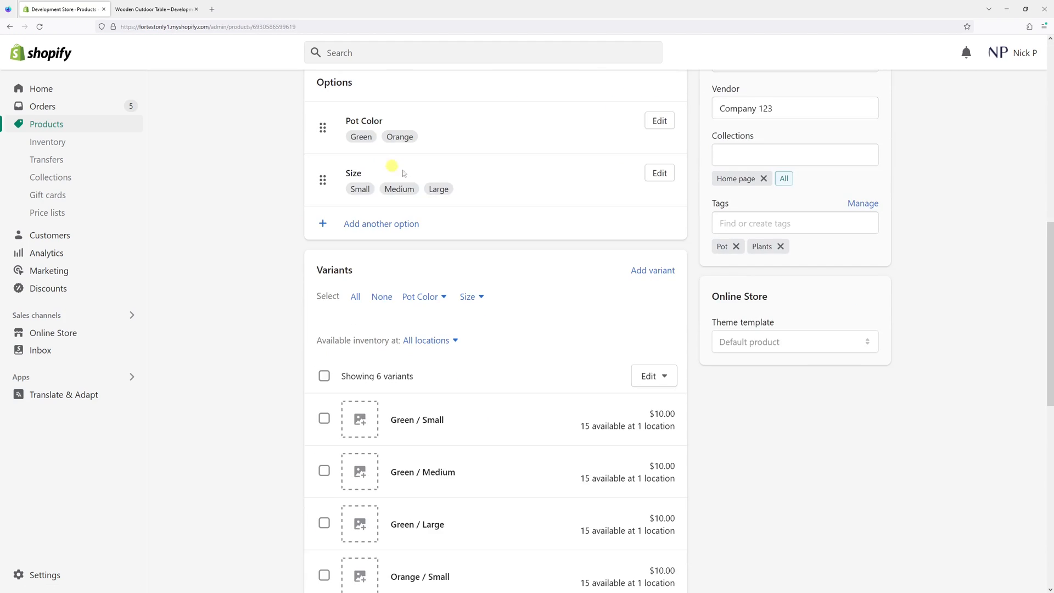
pyautogui.scroll(-3)
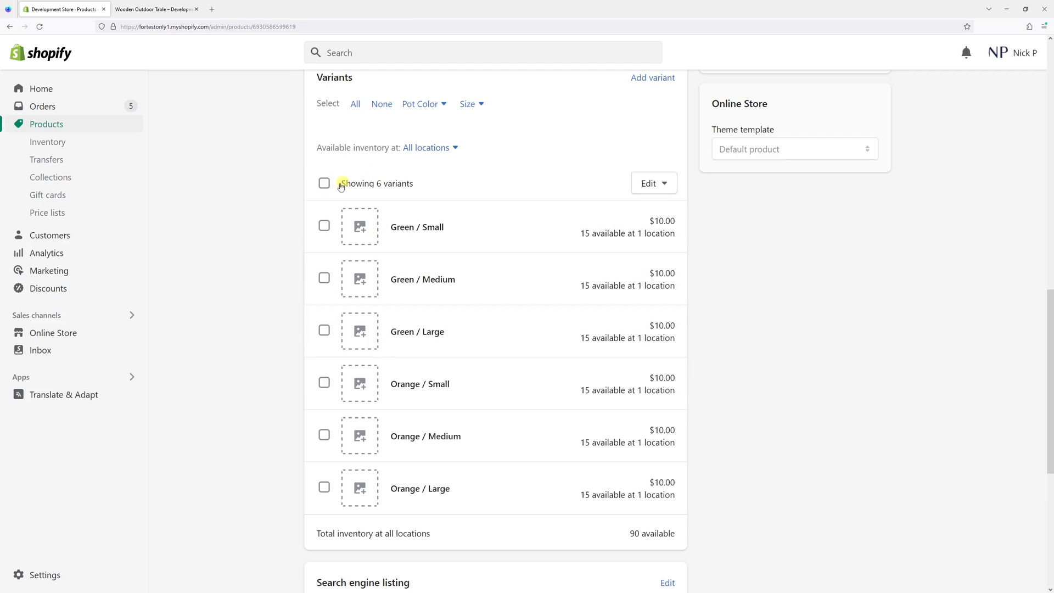
pyautogui.click(324, 183)
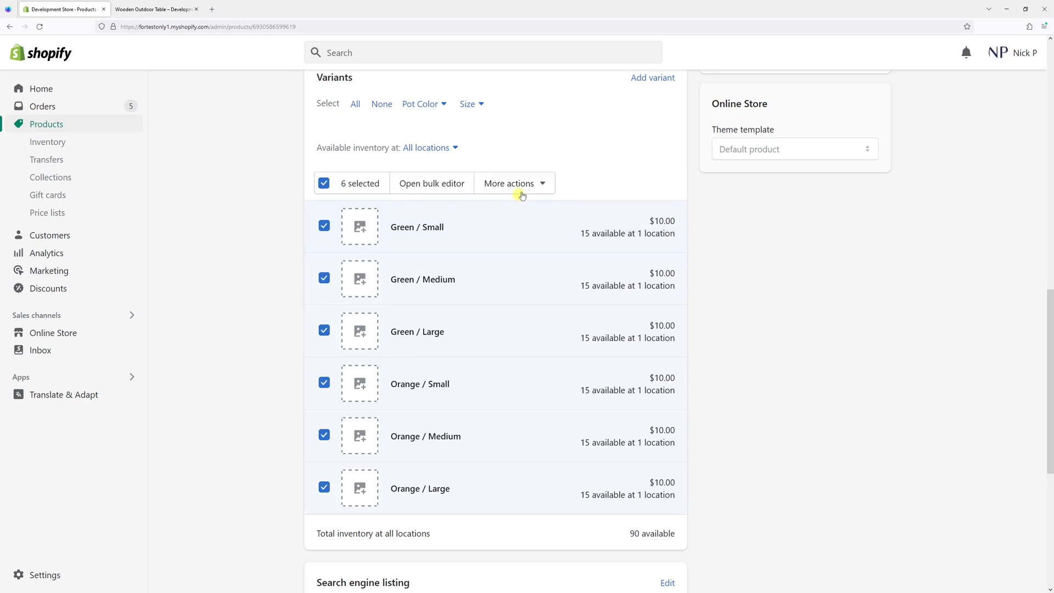
pyautogui.click(509, 183)
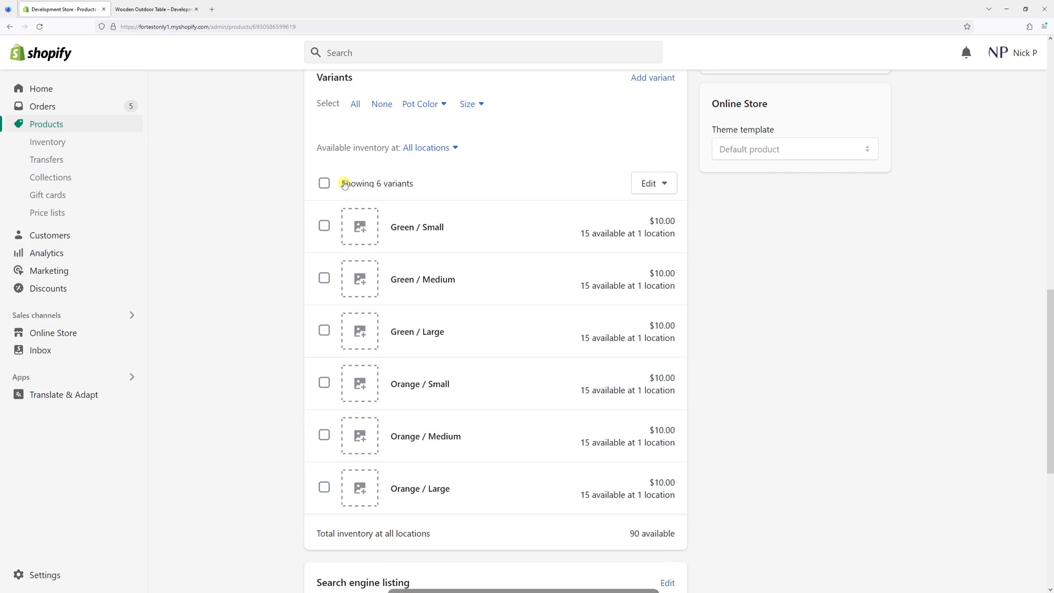
pyautogui.moveTo(455, 235)
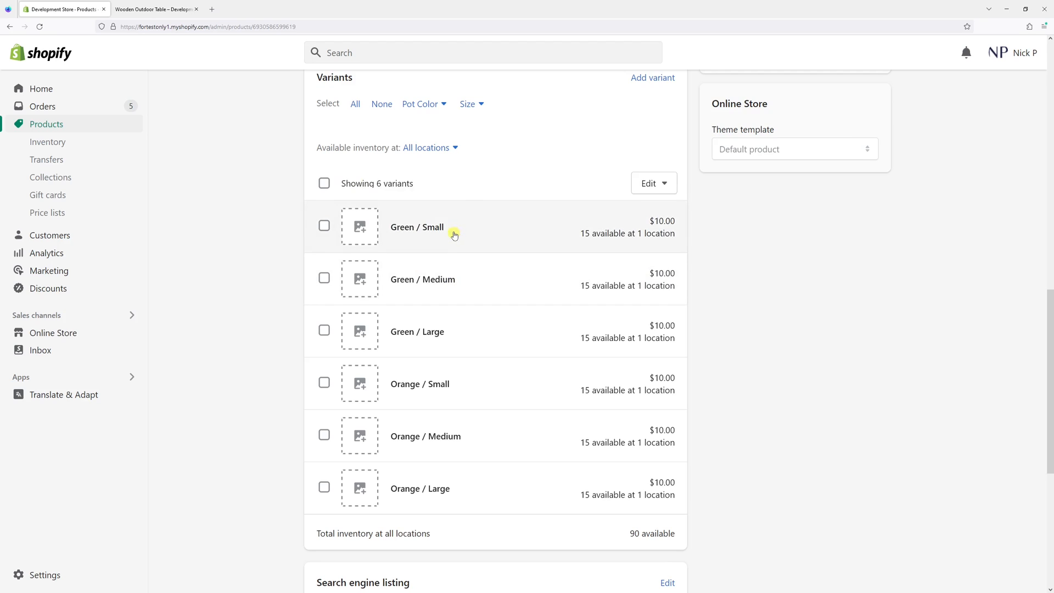
# - Enable 'Continue selling when out of stock' on the Green / Small pot variant and save
pyautogui.click(417, 227)
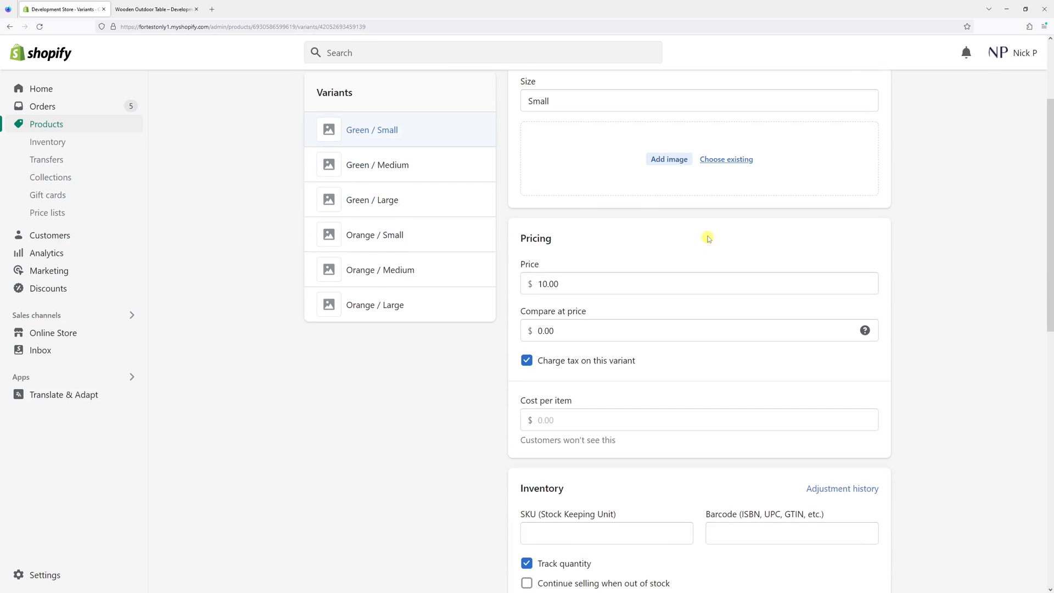
pyautogui.scroll(-3)
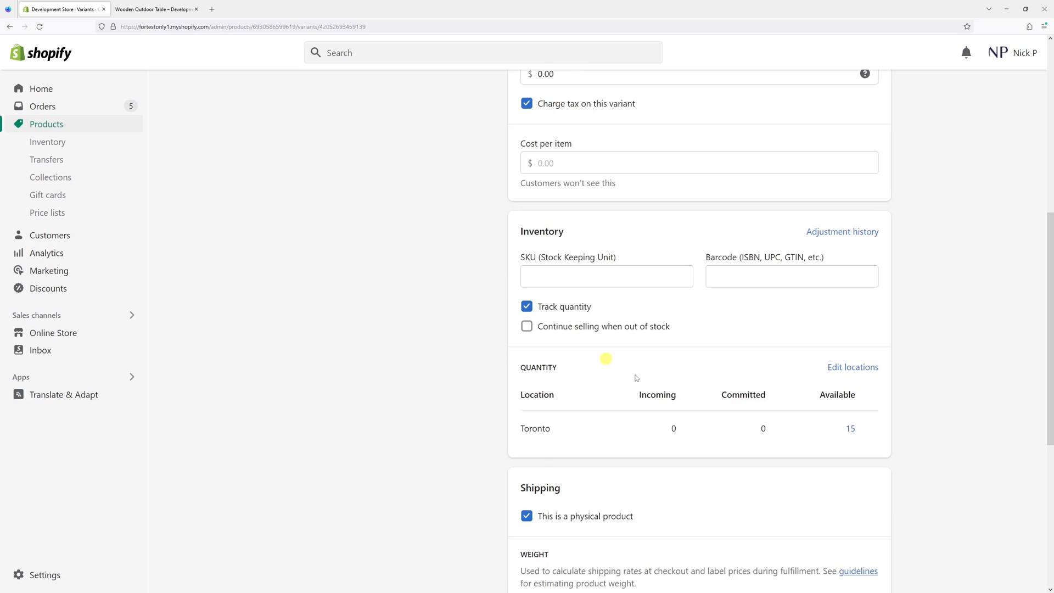
pyautogui.click(527, 326)
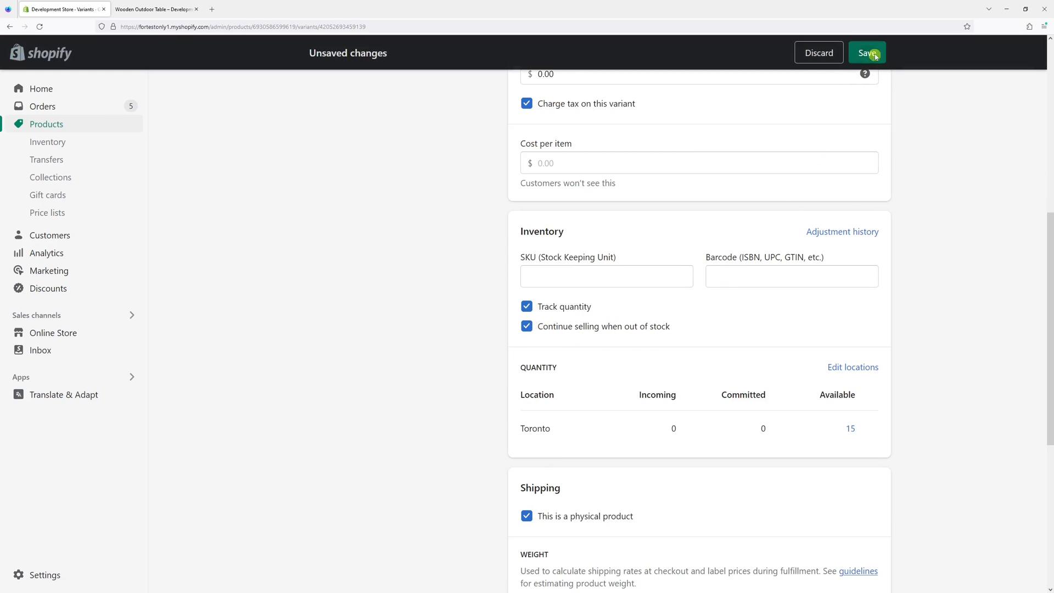
pyautogui.click(866, 53)
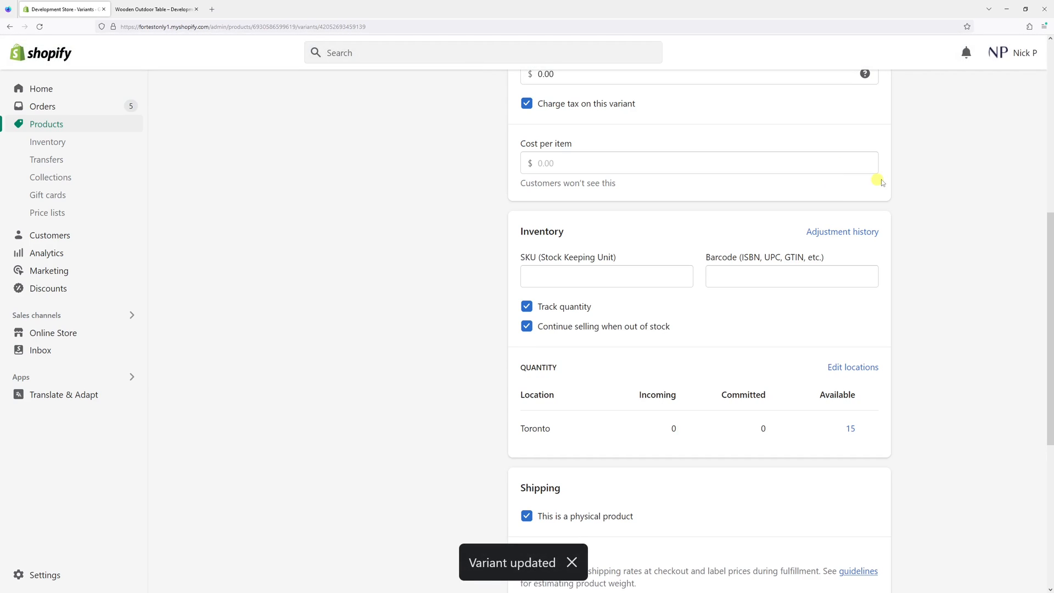